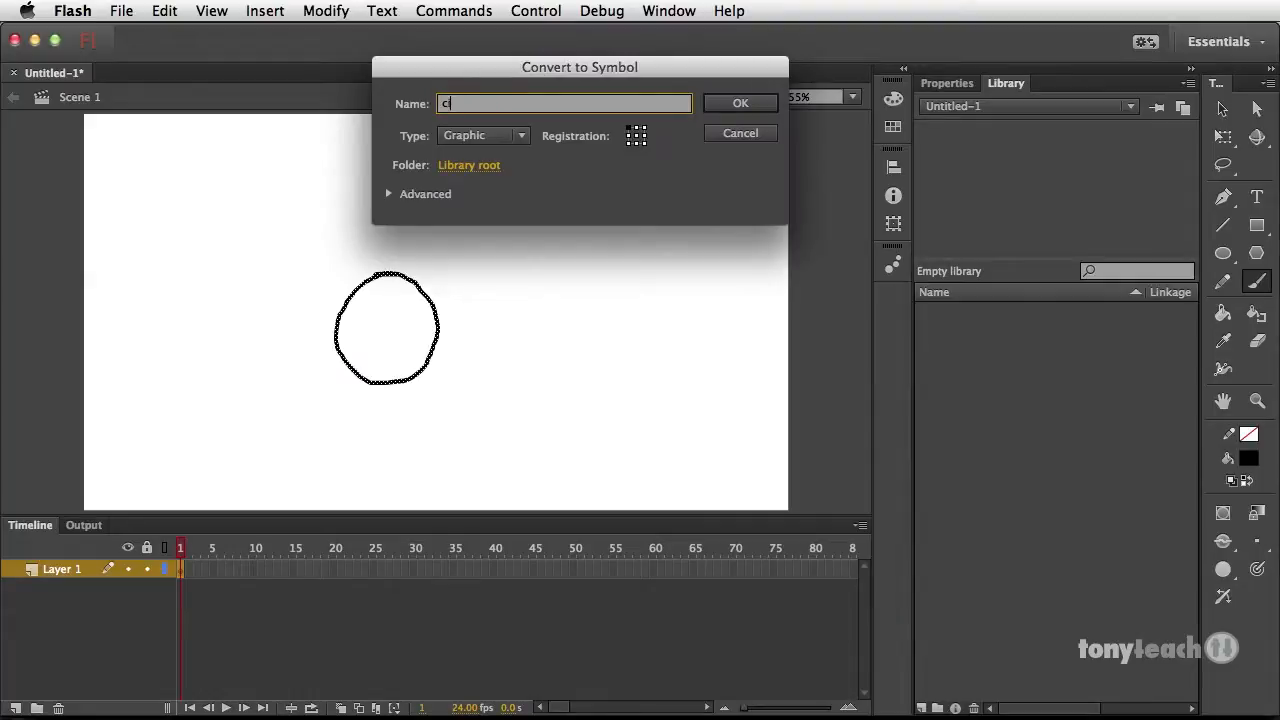
- Make the Flash circle a Graphic symbol named 'circle', then open the cycles_01 scene
{"action": "left_click", "coordinate": [740, 103]}
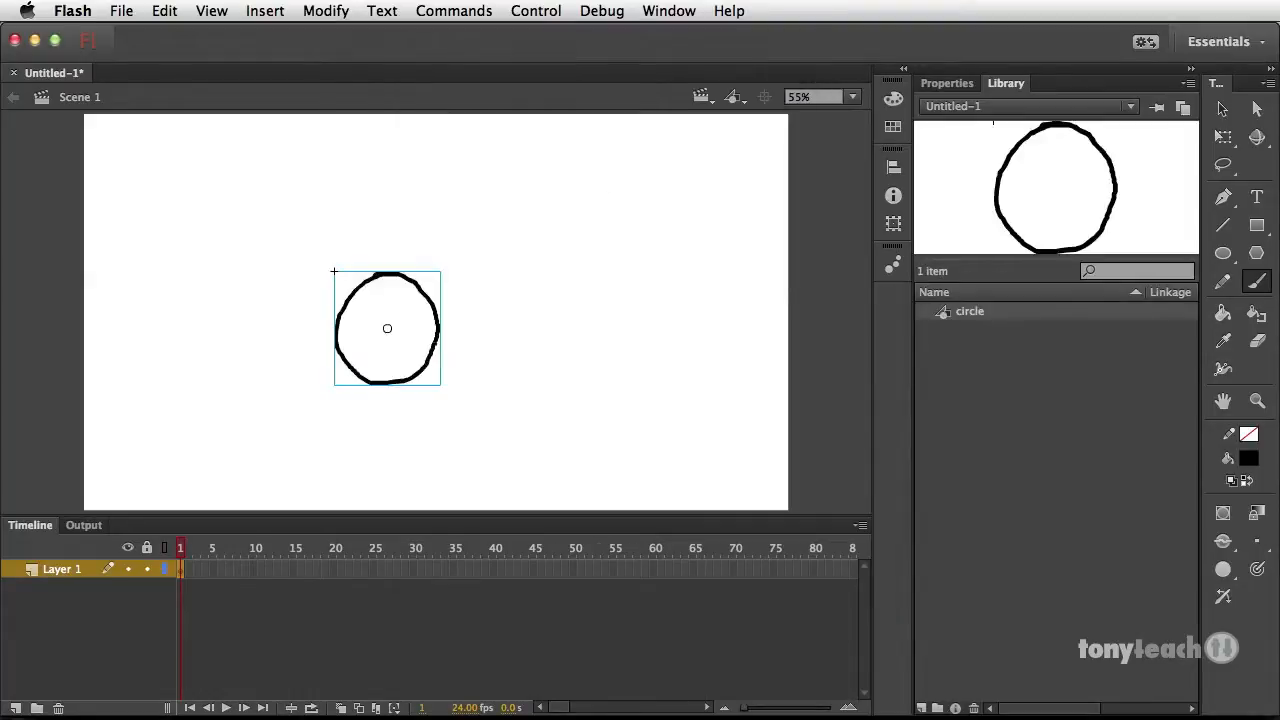
{"action": "double_click", "coordinate": [387, 328]}
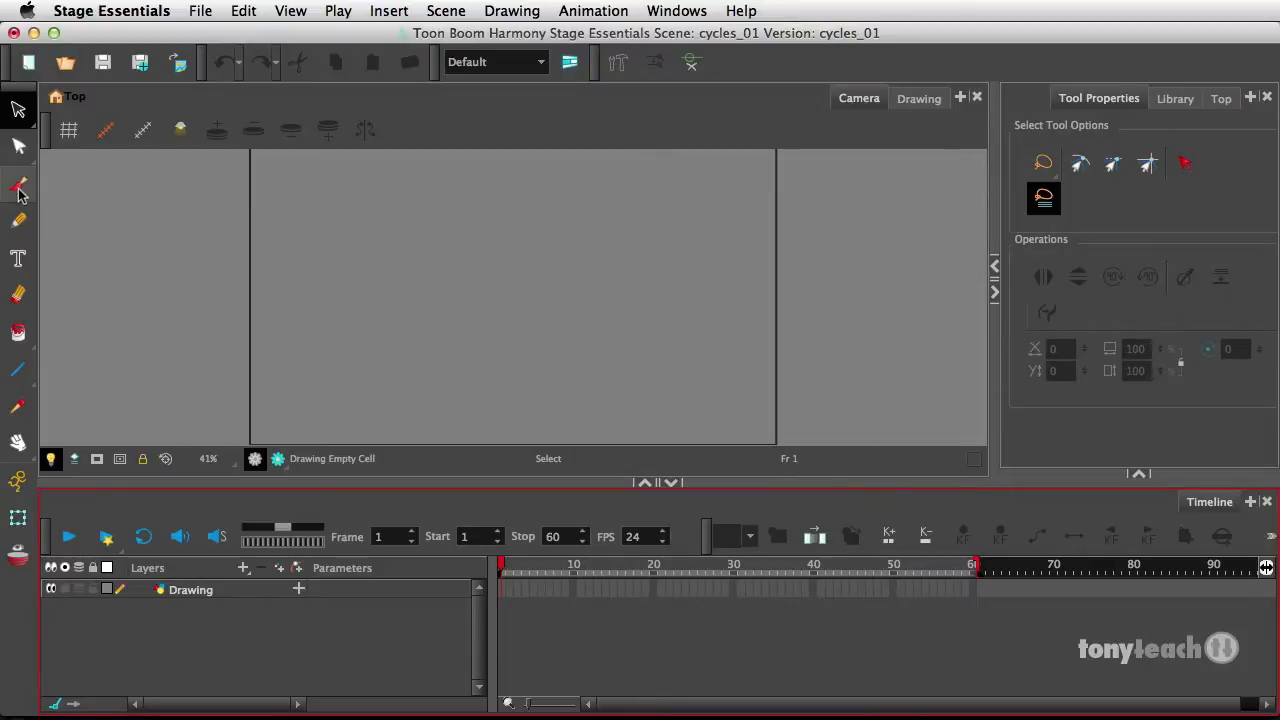
- Draw a two-stroke freehand brush circle on frame 1 of the Drawing layer
{"action": "left_click", "coordinate": [18, 185]}
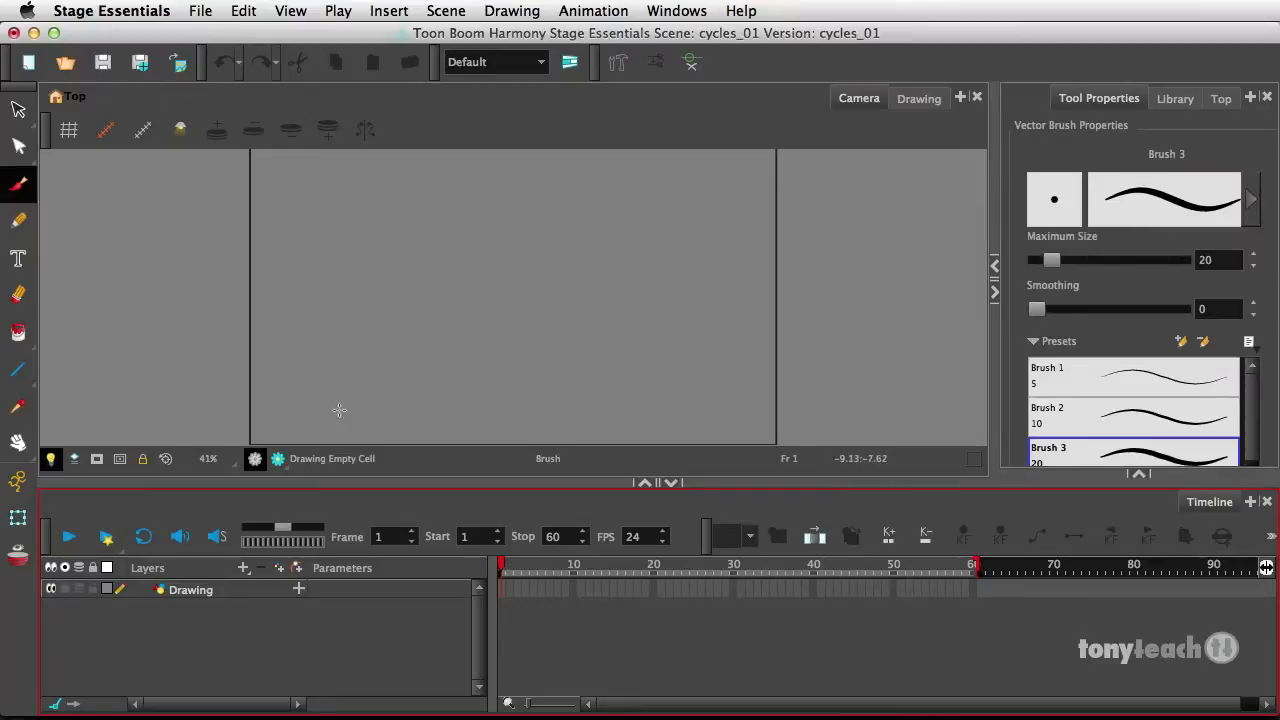
{"action": "mouse_move", "coordinate": [488, 252]}
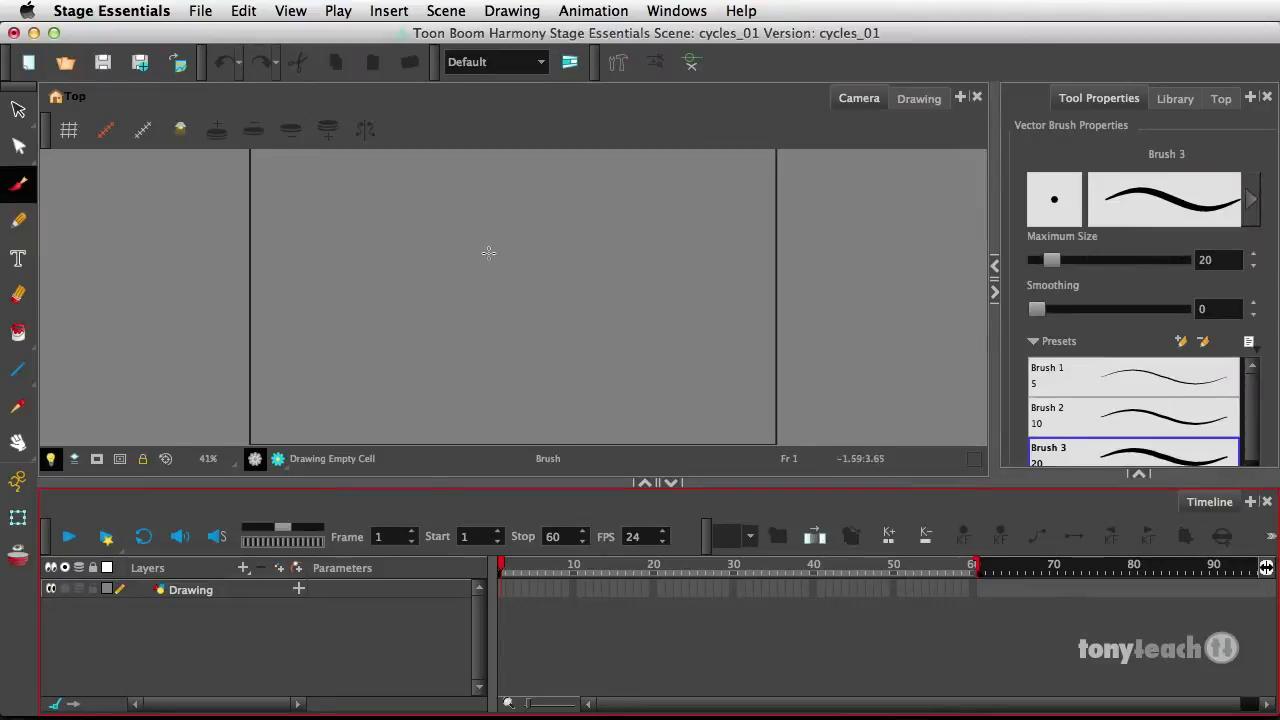
{"action": "left_click_drag", "start_coordinate": [505, 252], "coordinate": [515, 385]}
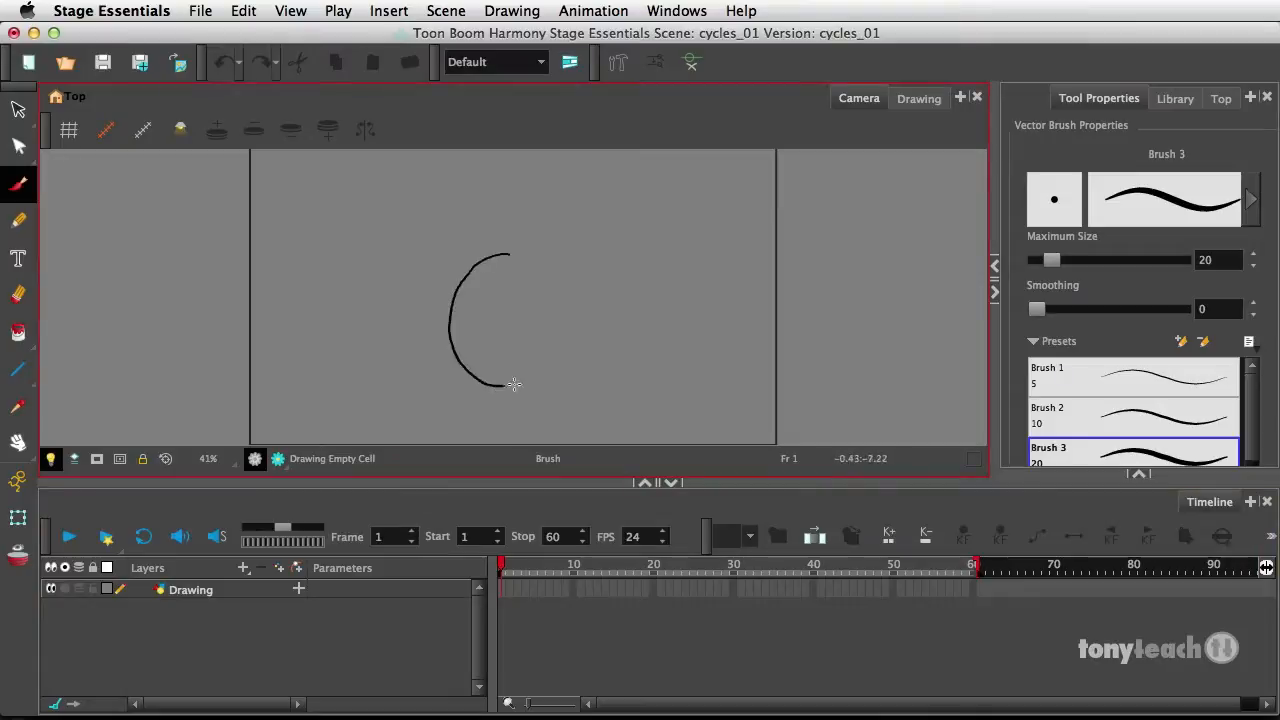
{"action": "left_click_drag", "start_coordinate": [480, 385], "coordinate": [510, 250]}
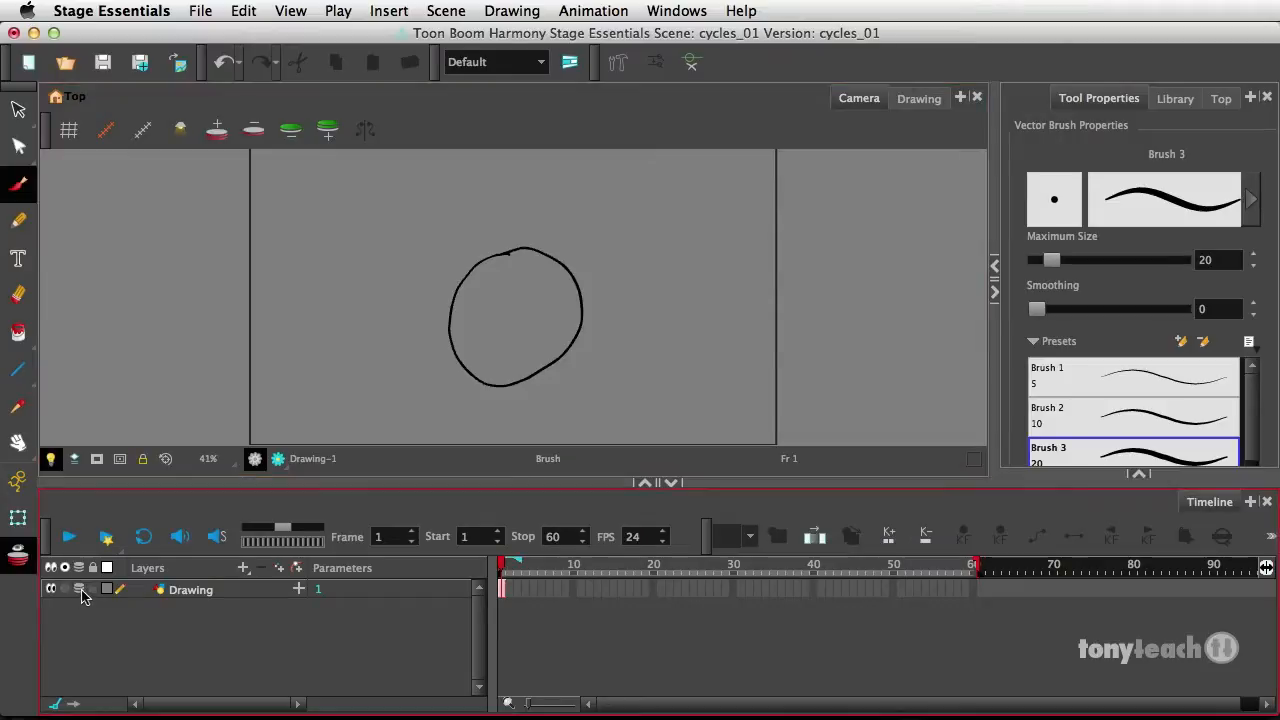
{"action": "mouse_move", "coordinate": [513, 610]}
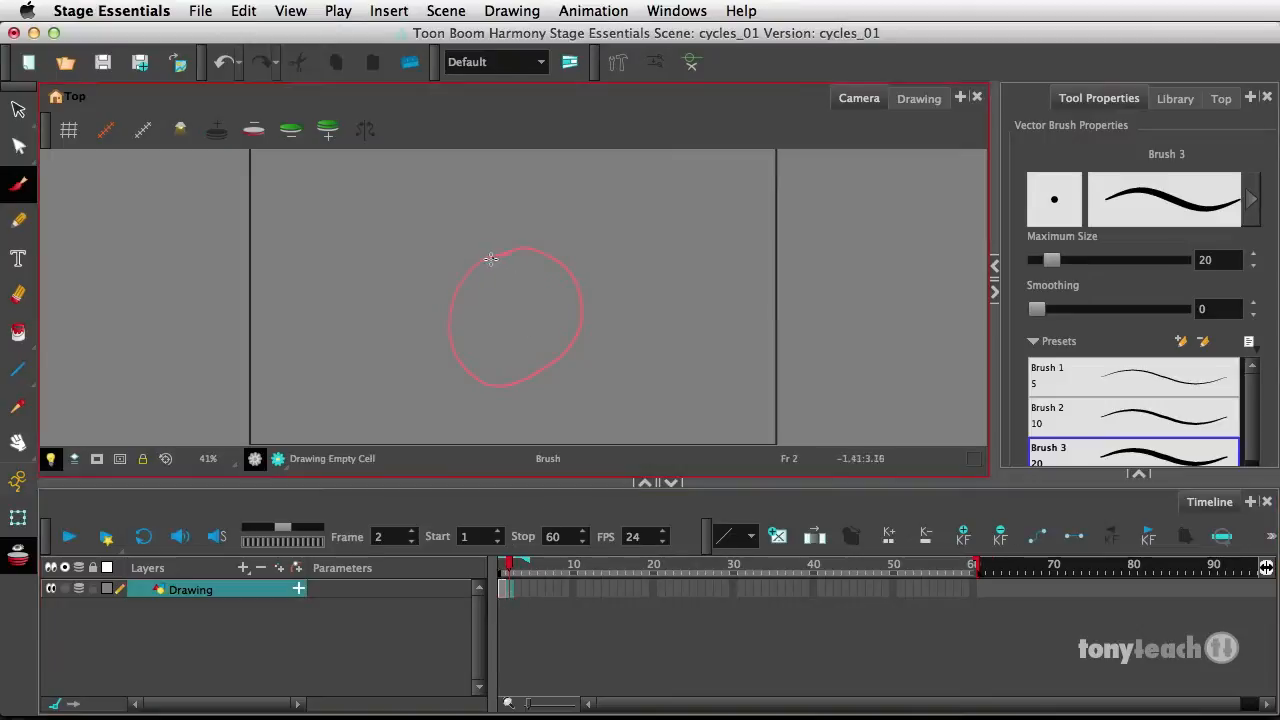
- Trace slightly different brush circles over the first on frames 2 and 3
{"action": "left_click_drag", "start_coordinate": [508, 252], "coordinate": [452, 350]}
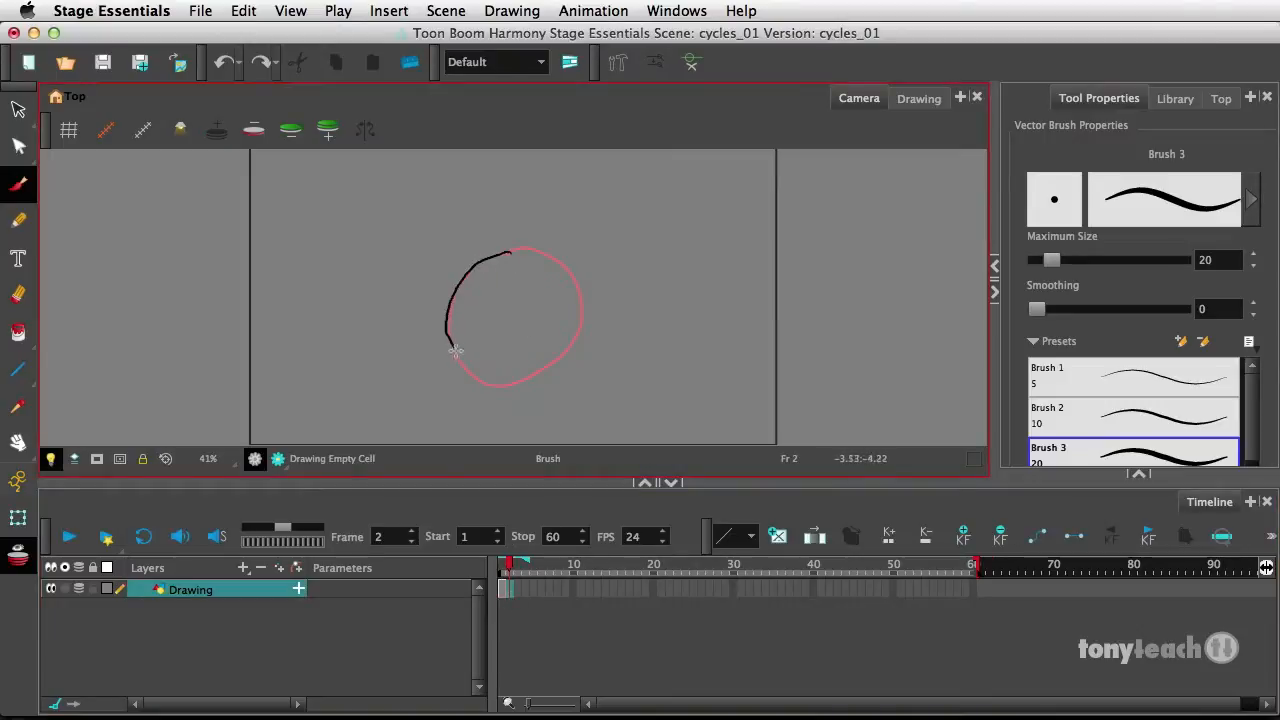
{"action": "left_click_drag", "start_coordinate": [455, 350], "coordinate": [575, 345]}
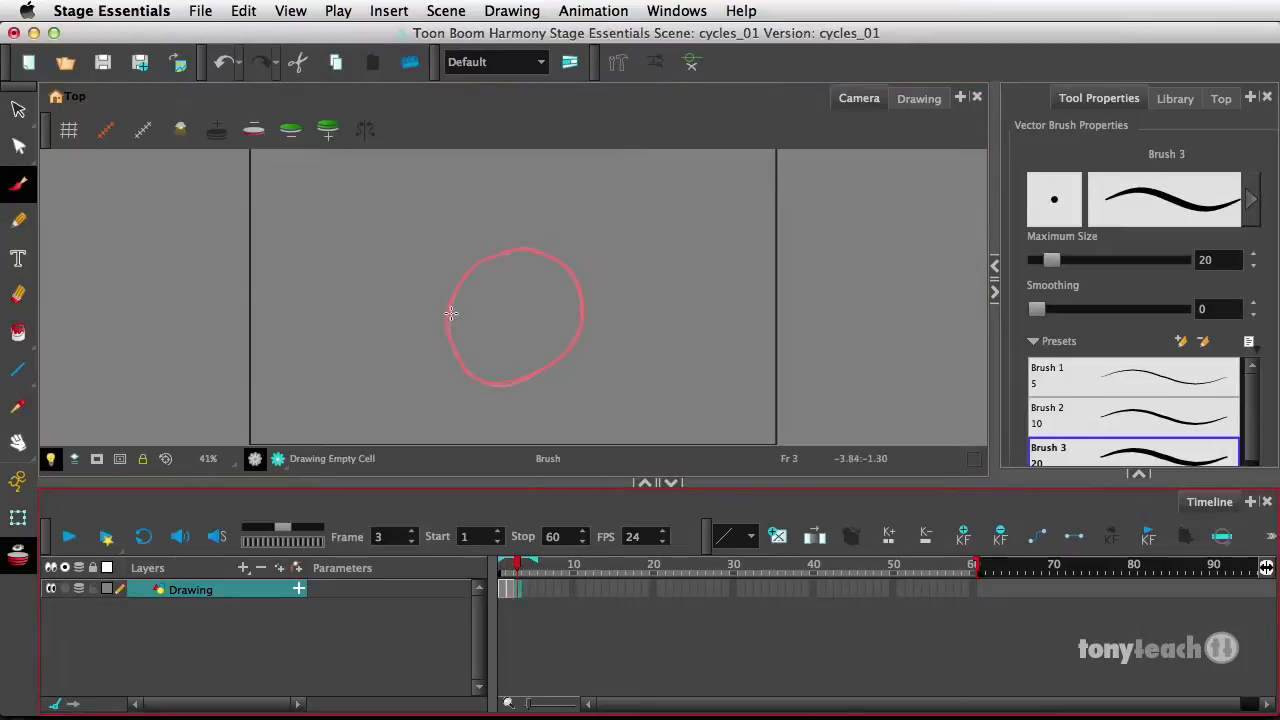
{"action": "left_click_drag", "start_coordinate": [450, 315], "coordinate": [525, 380]}
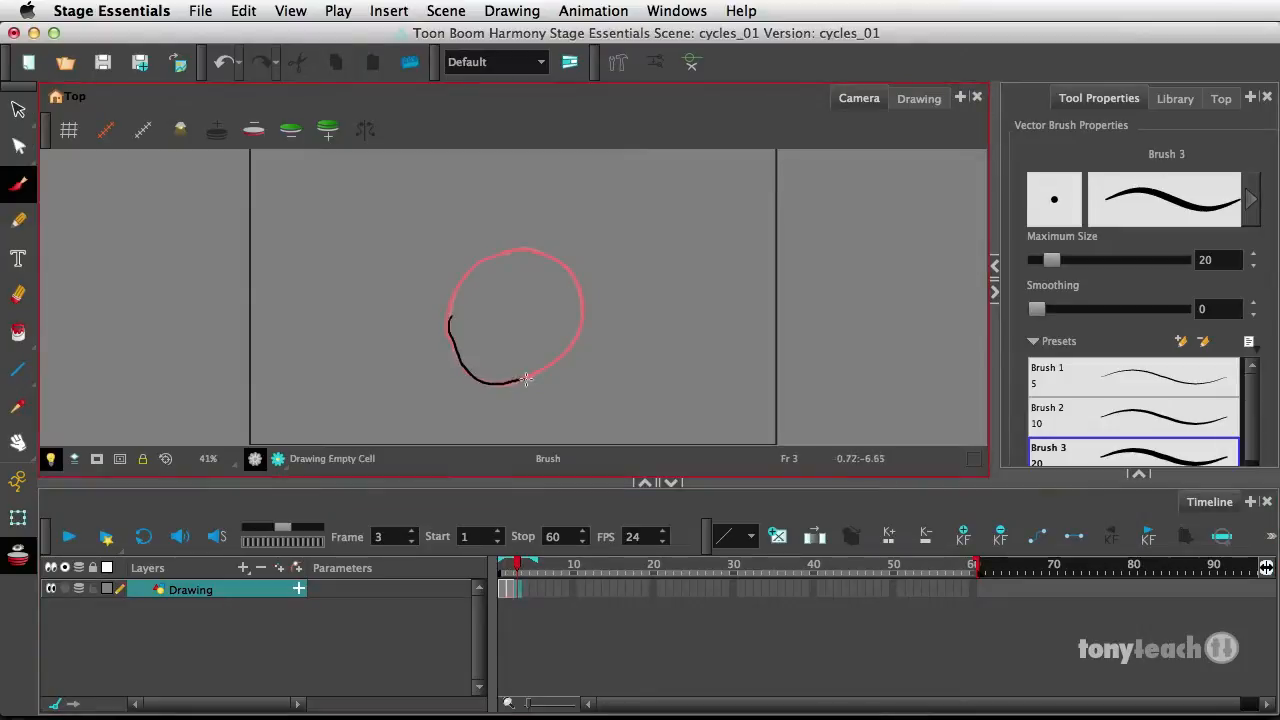
{"action": "left_click_drag", "start_coordinate": [527, 378], "coordinate": [570, 275]}
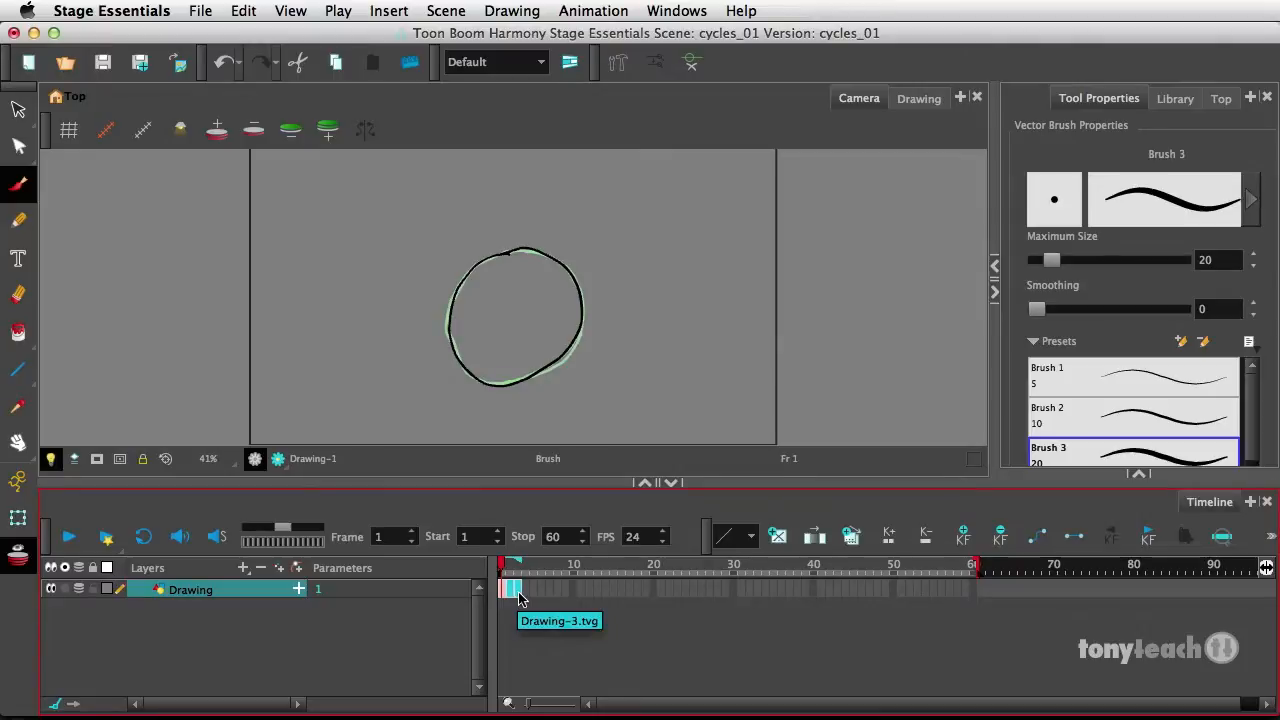
- Set exposure to 2 on the three drawing cells, making six frames
{"action": "right_click", "coordinate": [515, 589]}
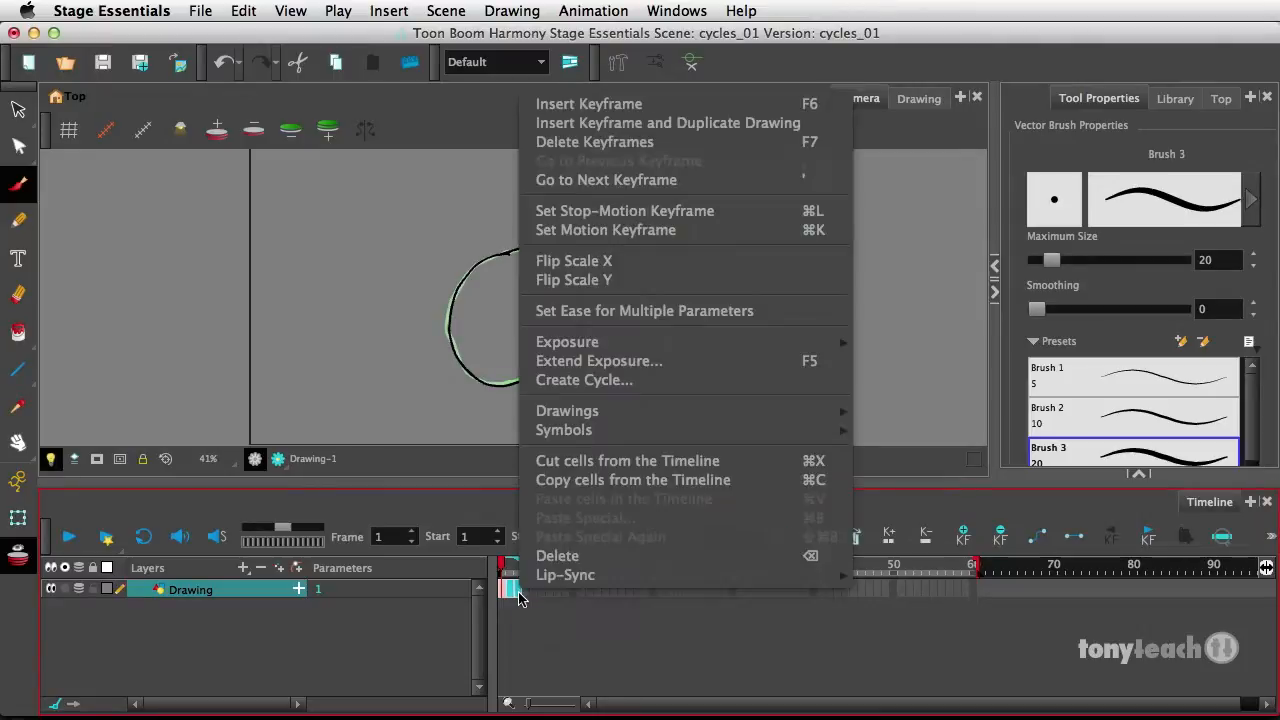
{"action": "mouse_move", "coordinate": [567, 410]}
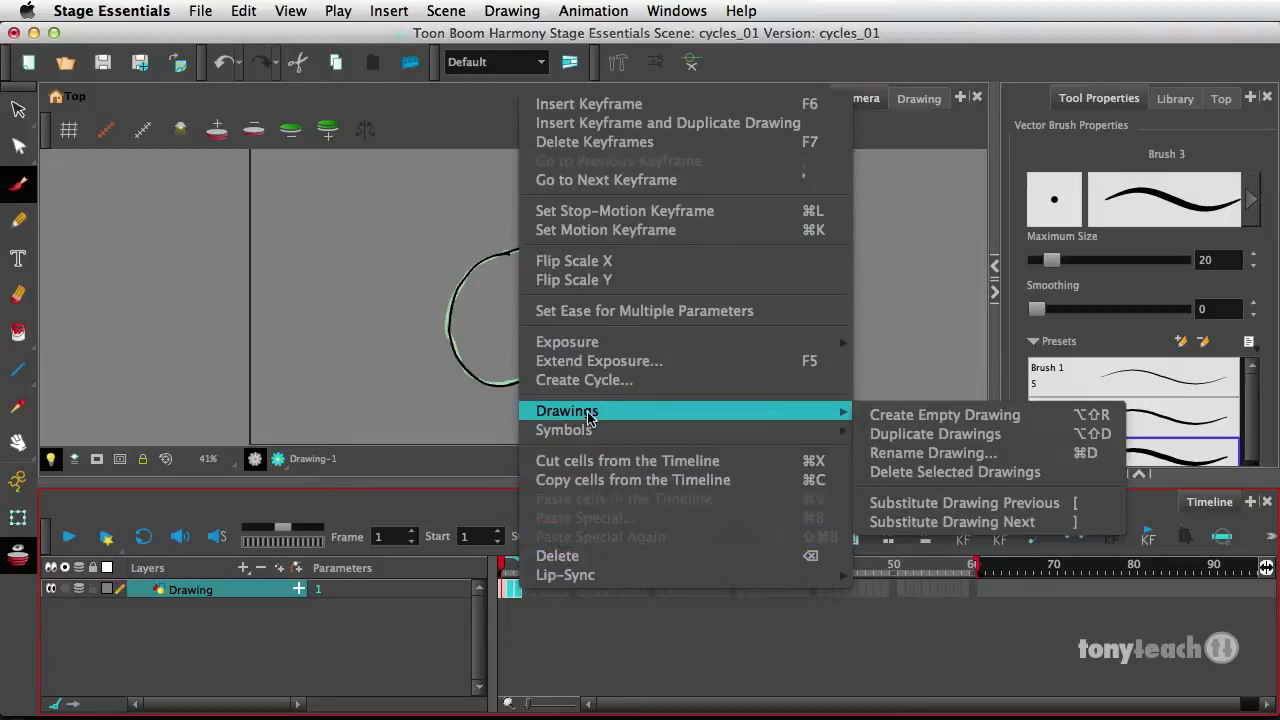
{"action": "mouse_move", "coordinate": [567, 341]}
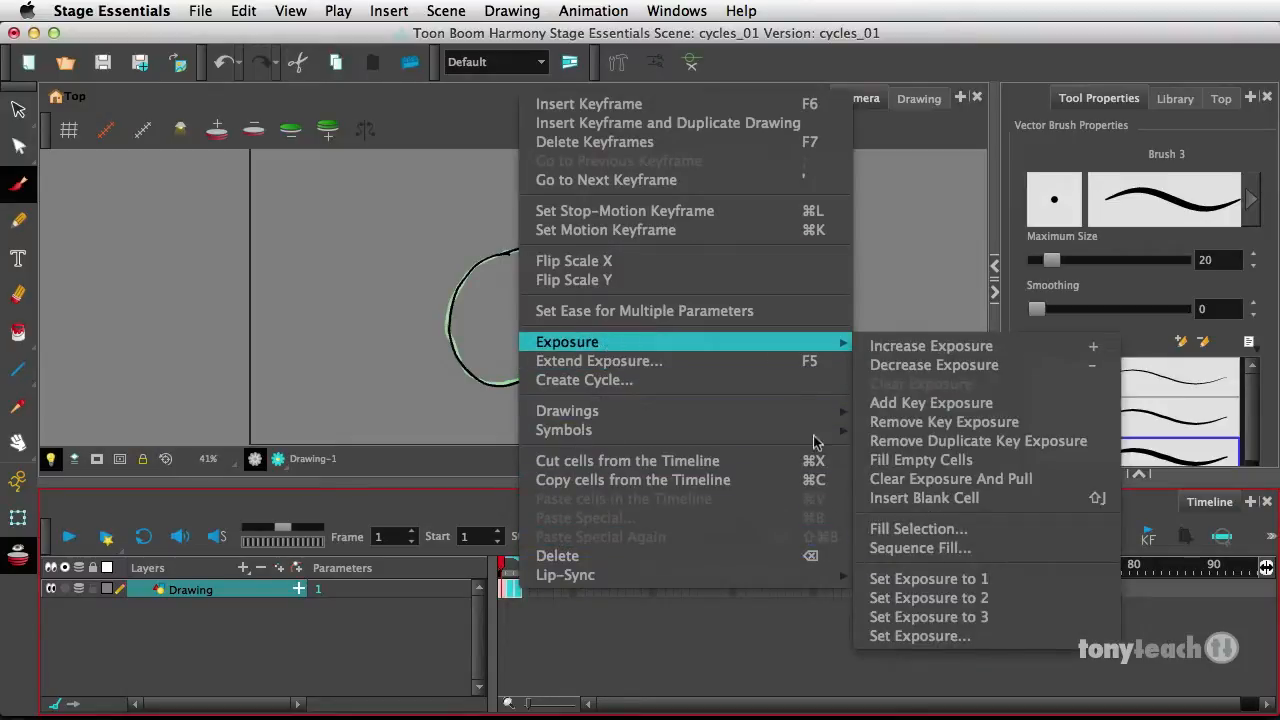
{"action": "mouse_move", "coordinate": [725, 350]}
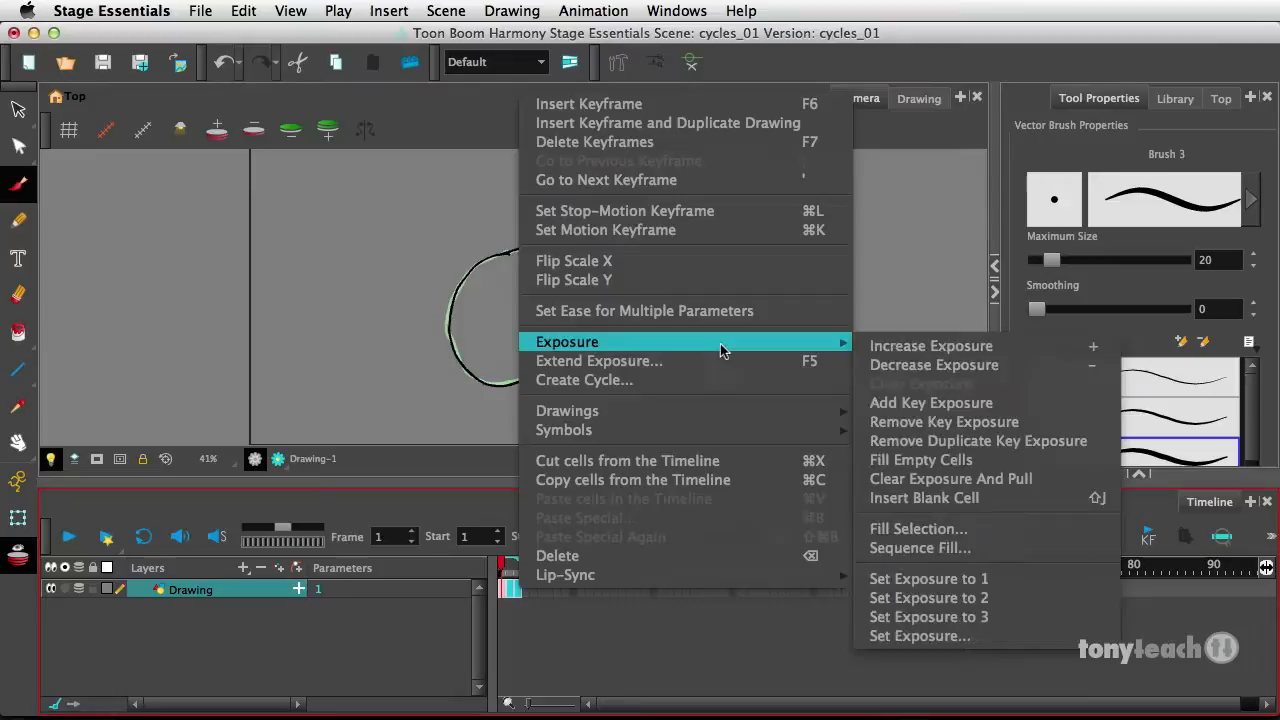
{"action": "mouse_move", "coordinate": [928, 597]}
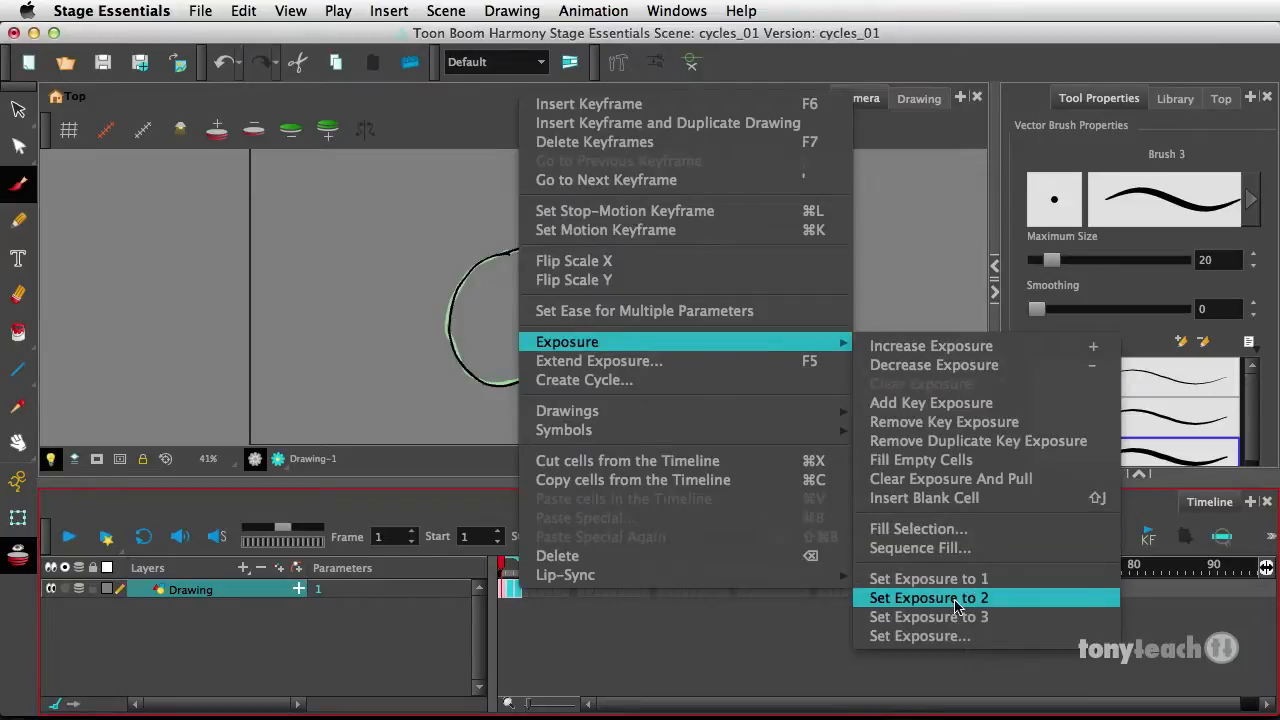
{"action": "left_click", "coordinate": [928, 597]}
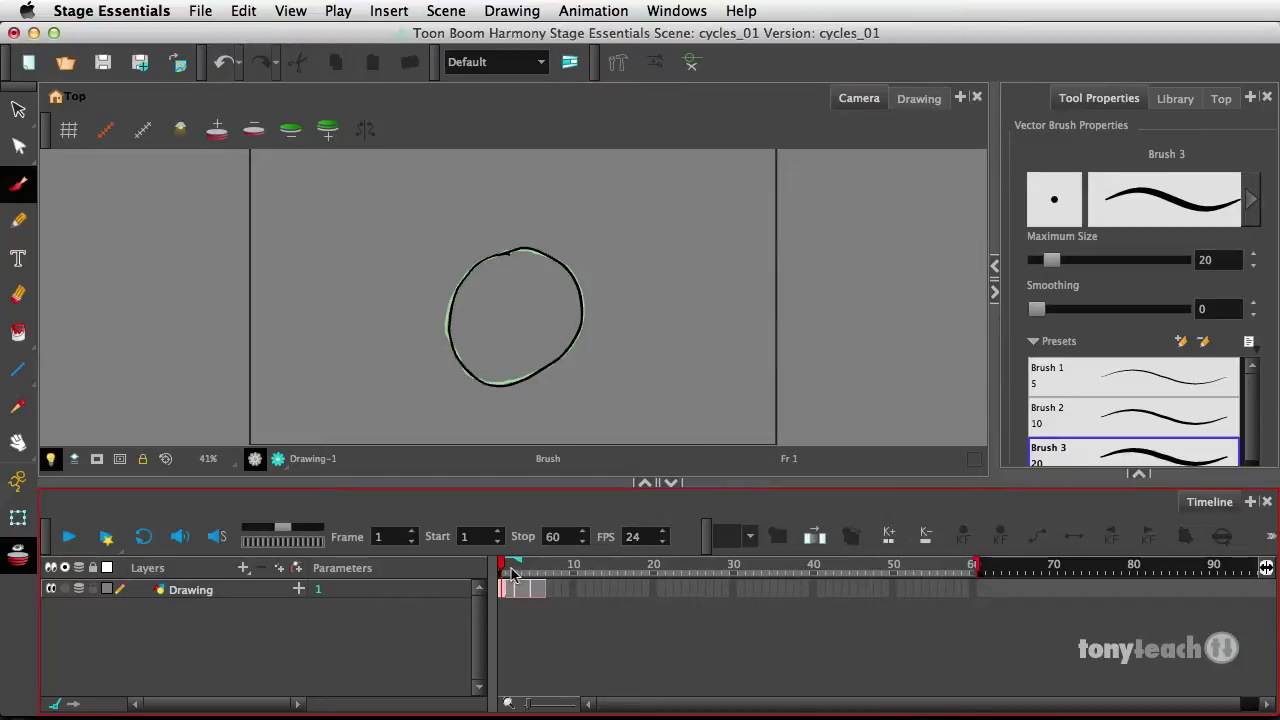
{"action": "mouse_move", "coordinate": [556, 627]}
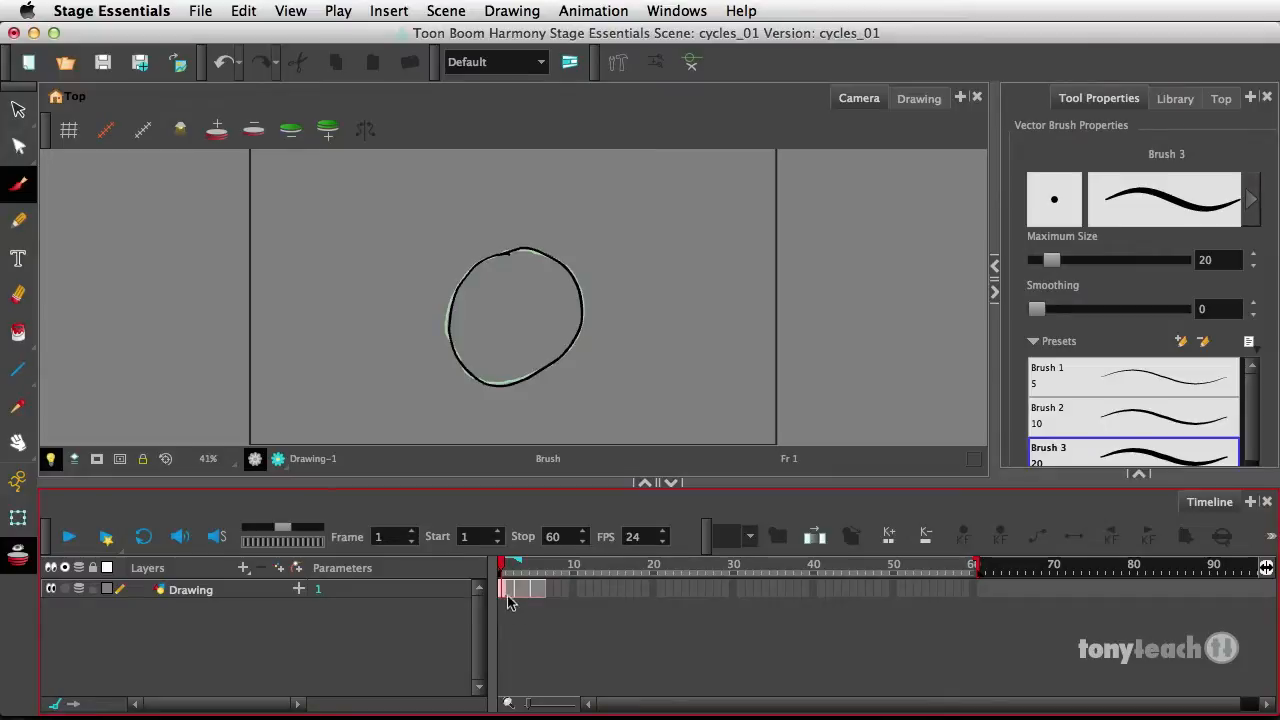
- Create a 10-cycle repeat of the six exposed cells, filling frames 1–60
{"action": "left_click", "coordinate": [190, 589]}
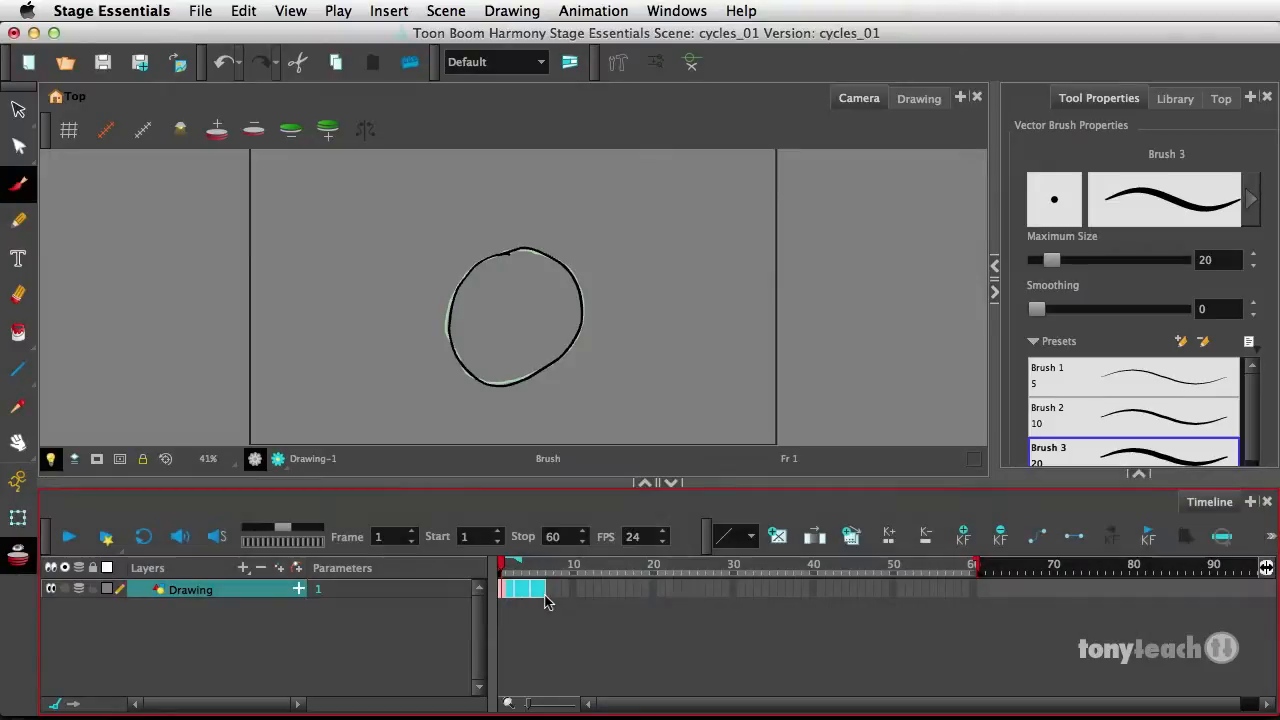
{"action": "right_click", "coordinate": [525, 589]}
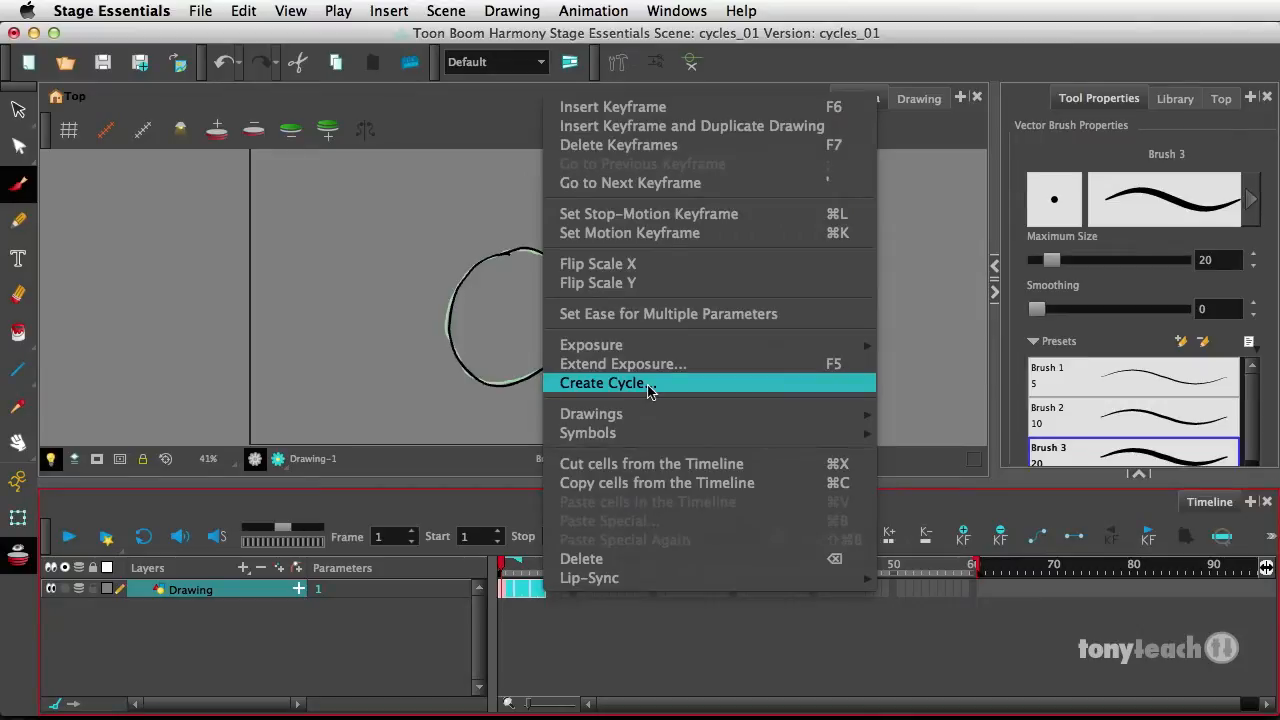
{"action": "left_click", "coordinate": [601, 383]}
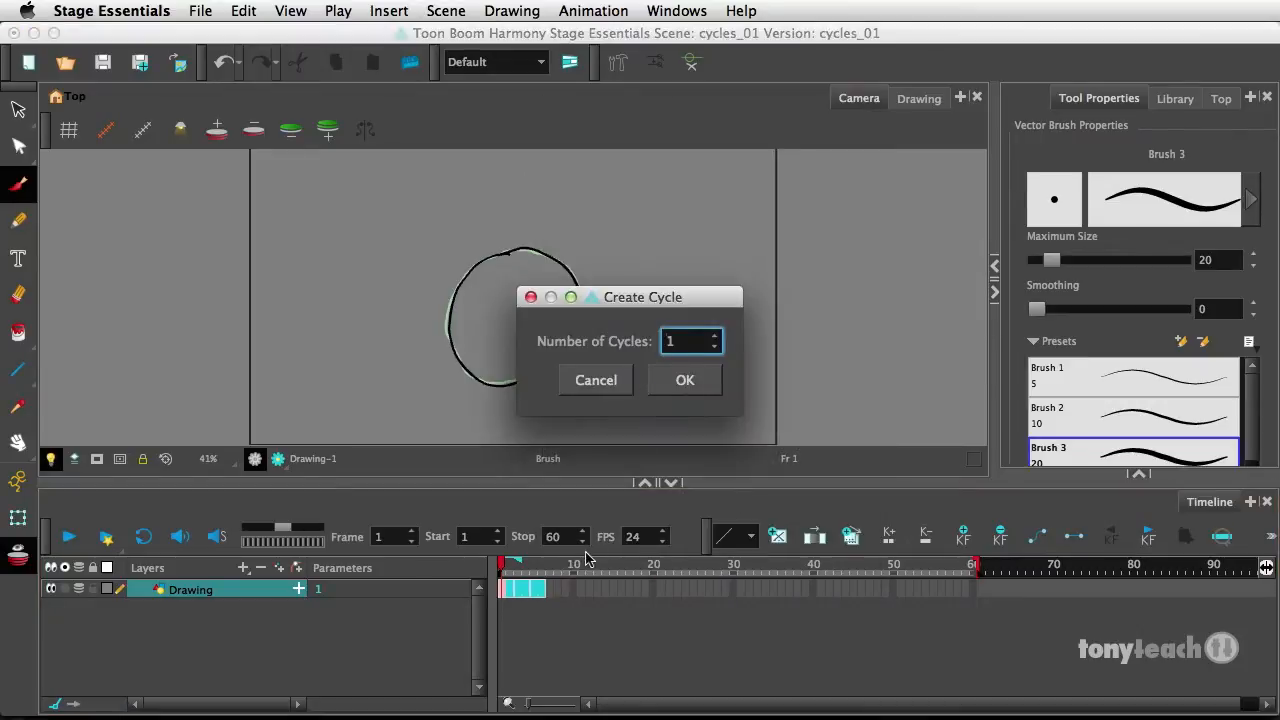
{"action": "mouse_move", "coordinate": [863, 572]}
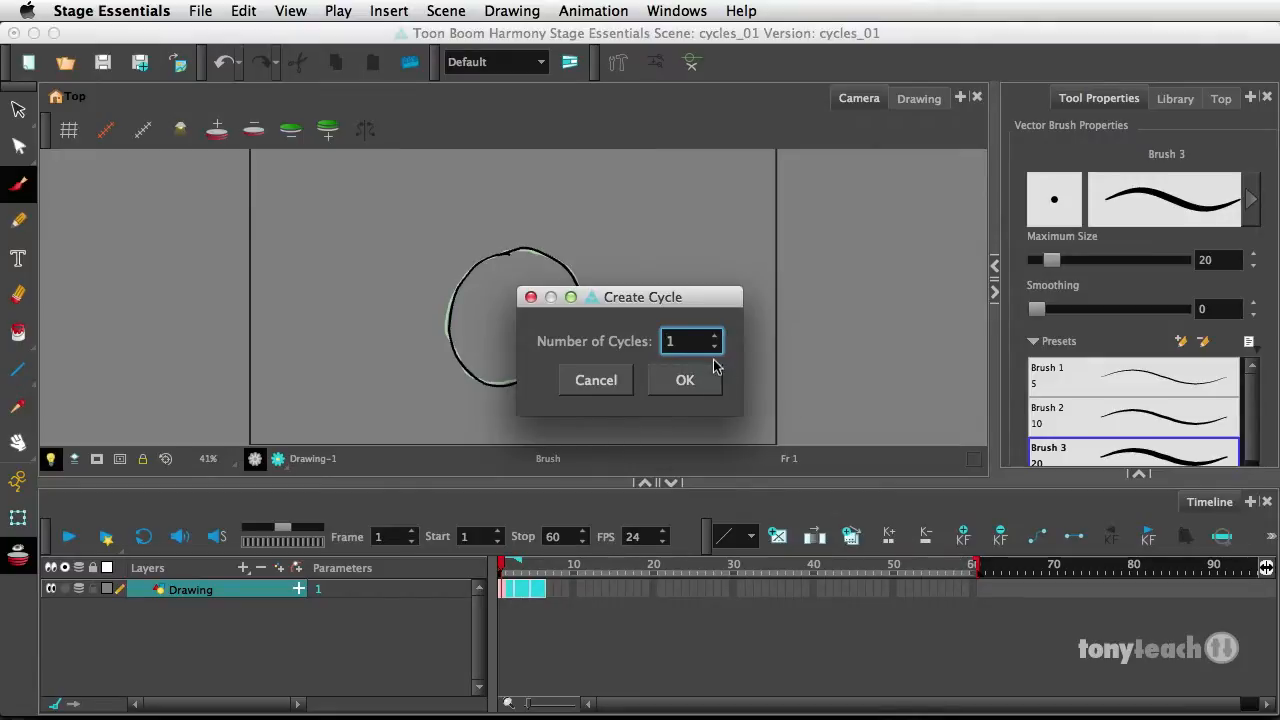
{"action": "mouse_move", "coordinate": [687, 363]}
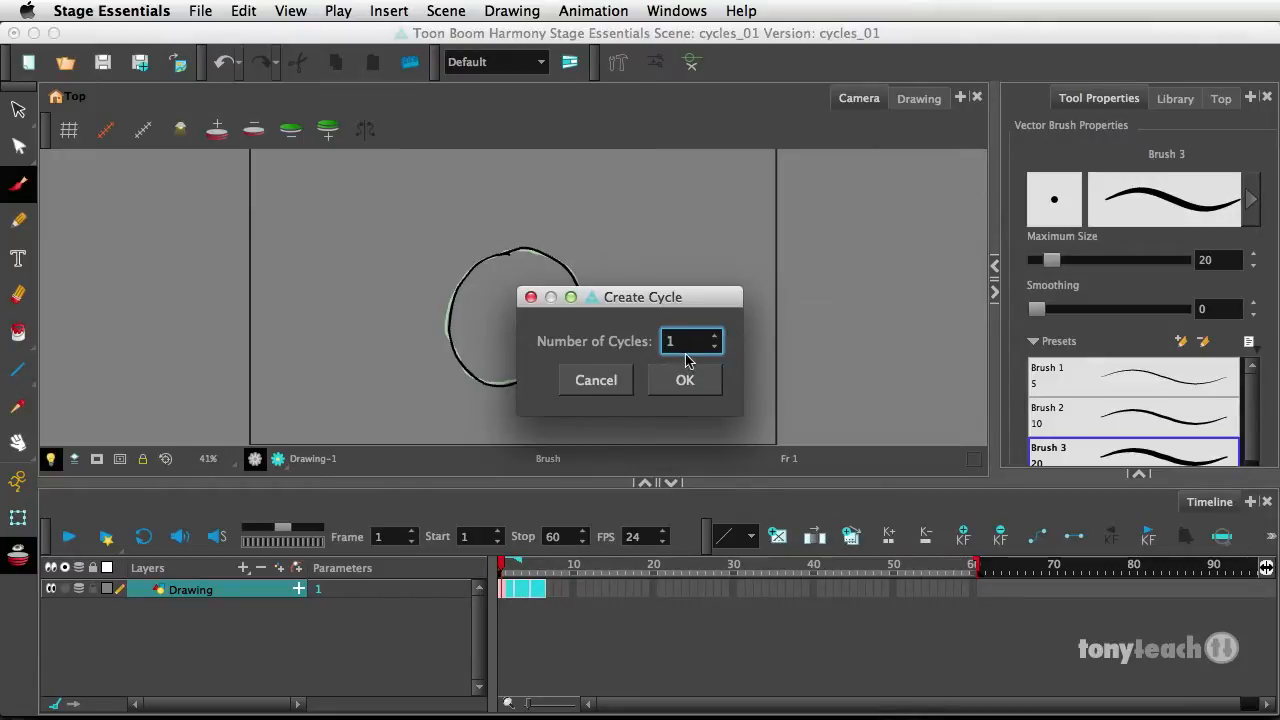
{"action": "type", "text": "0"}
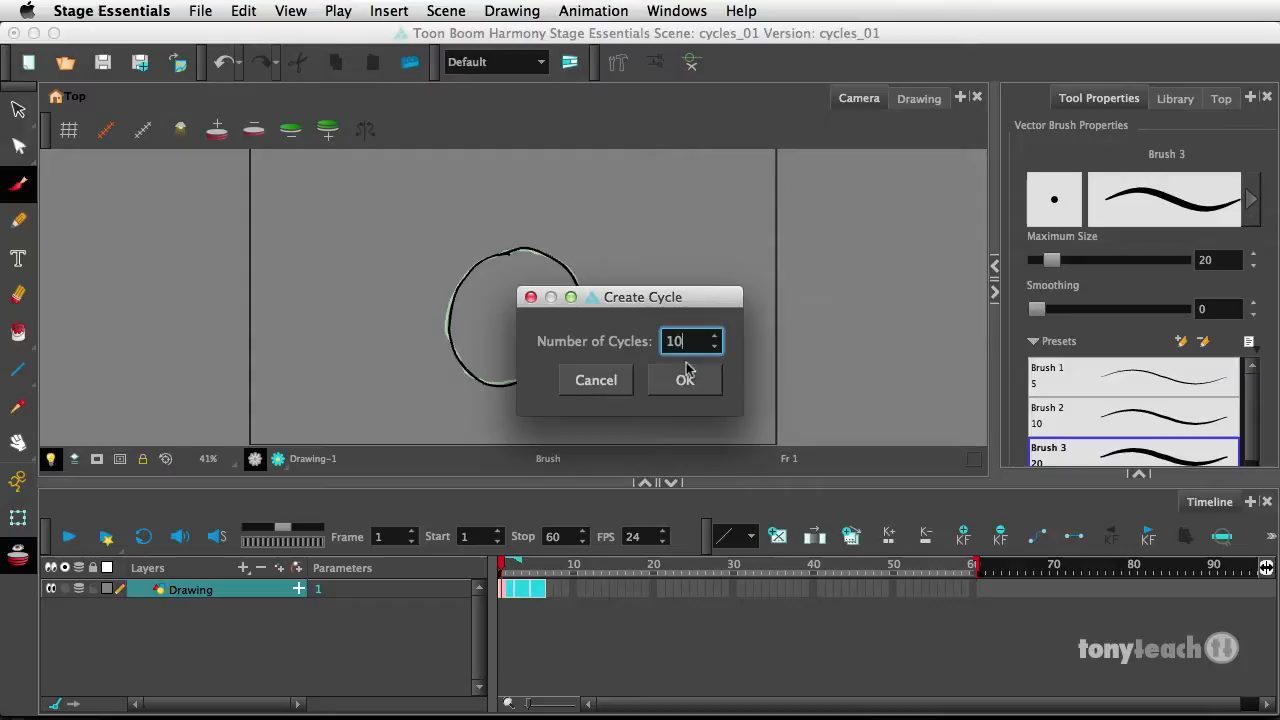
{"action": "left_click", "coordinate": [684, 379]}
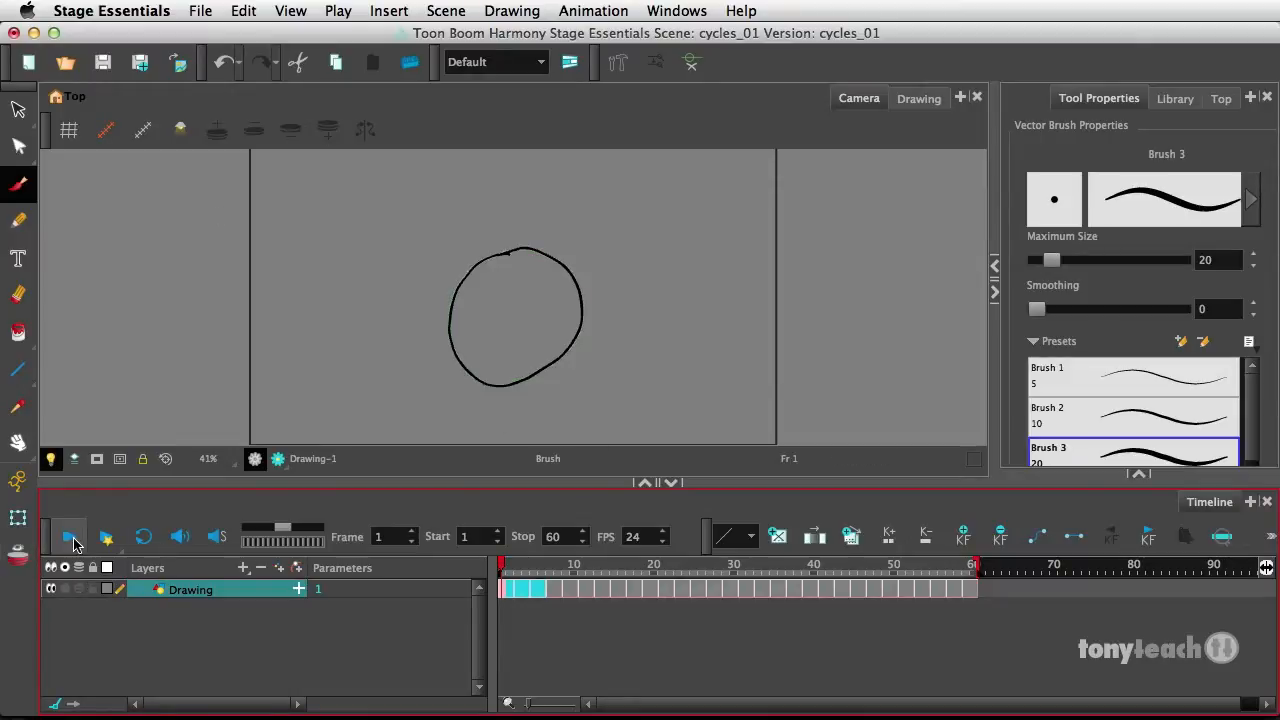
- Play the 60-frame circle animation with Loop enabled so it repeats continuously
{"action": "left_click", "coordinate": [69, 536]}
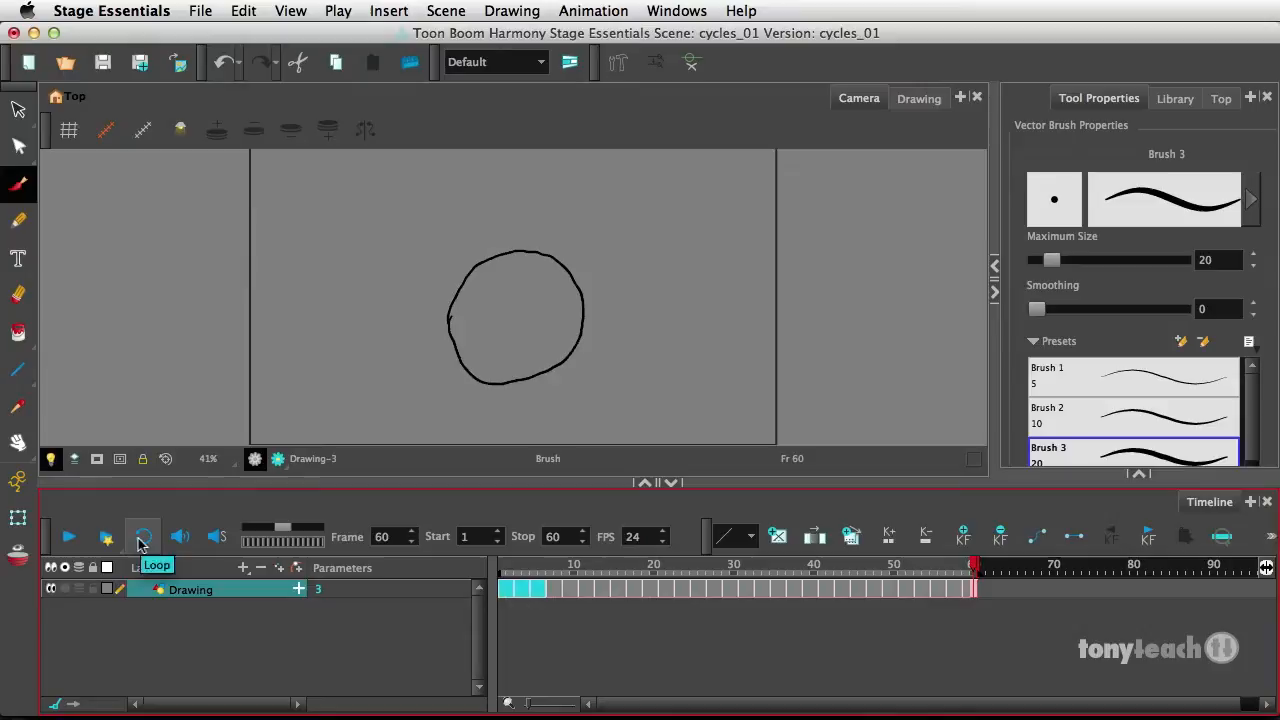
{"action": "left_click", "coordinate": [67, 537]}
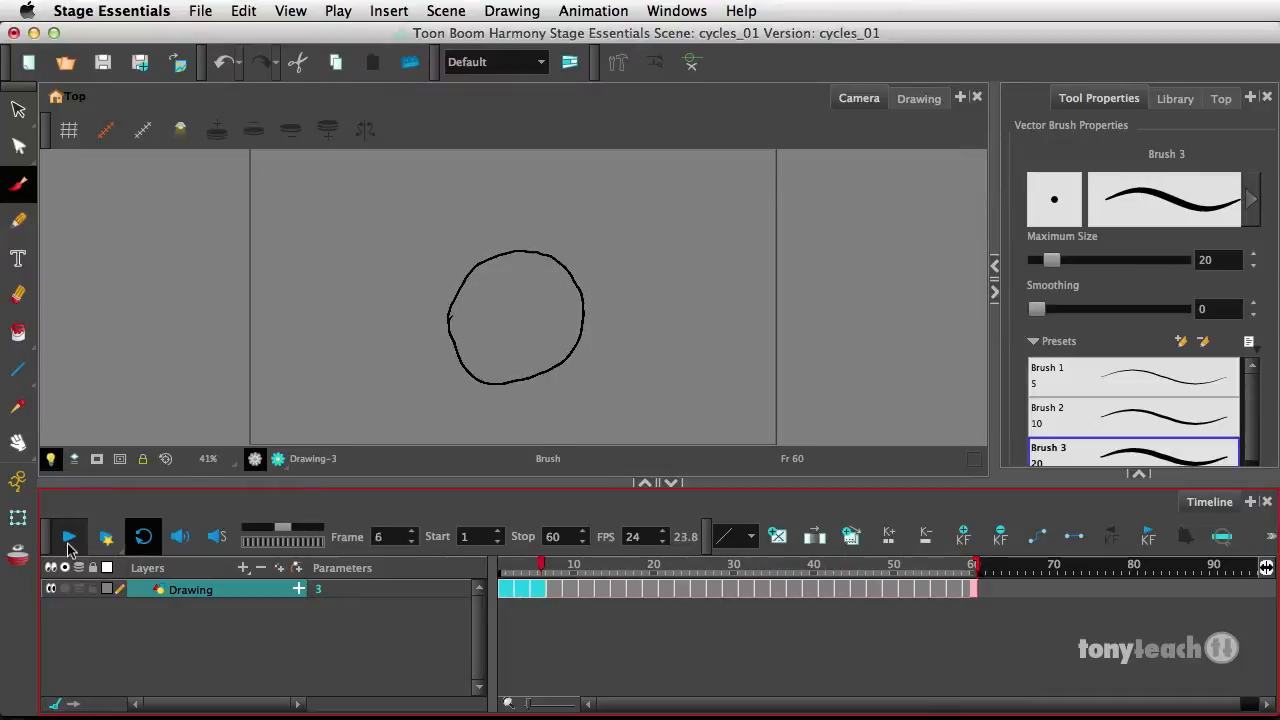
{"action": "left_click", "coordinate": [67, 537]}
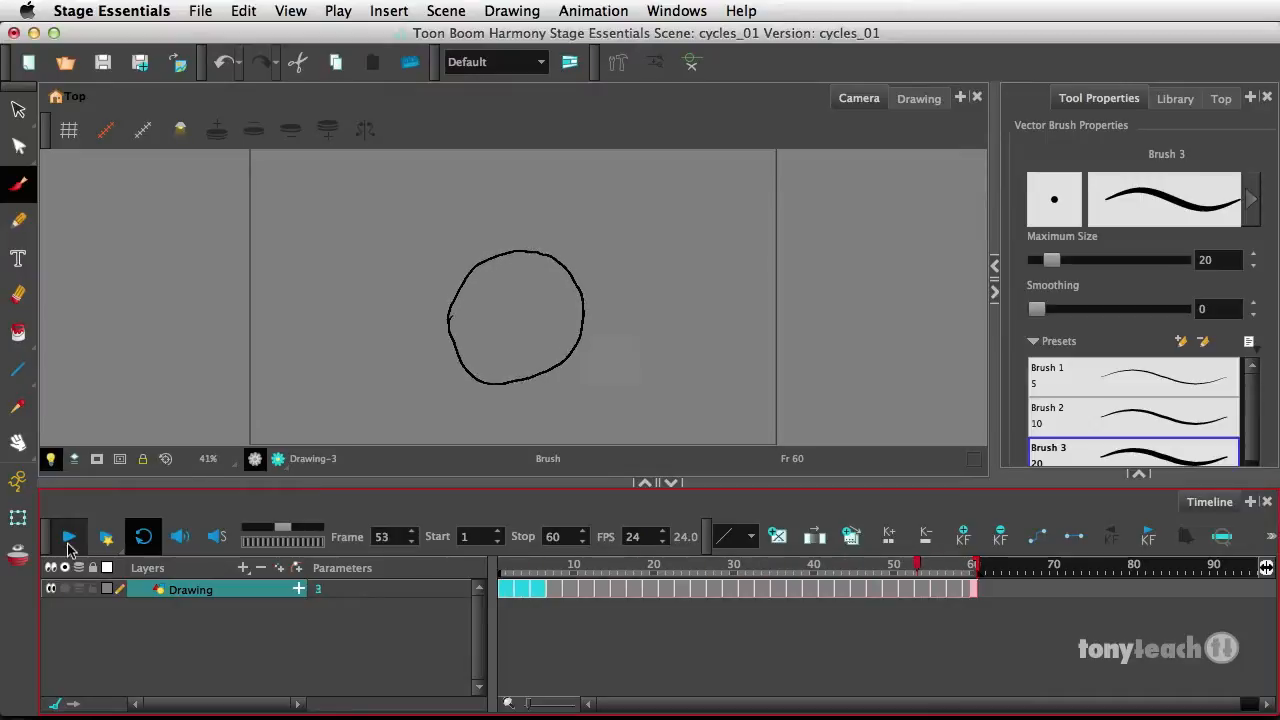